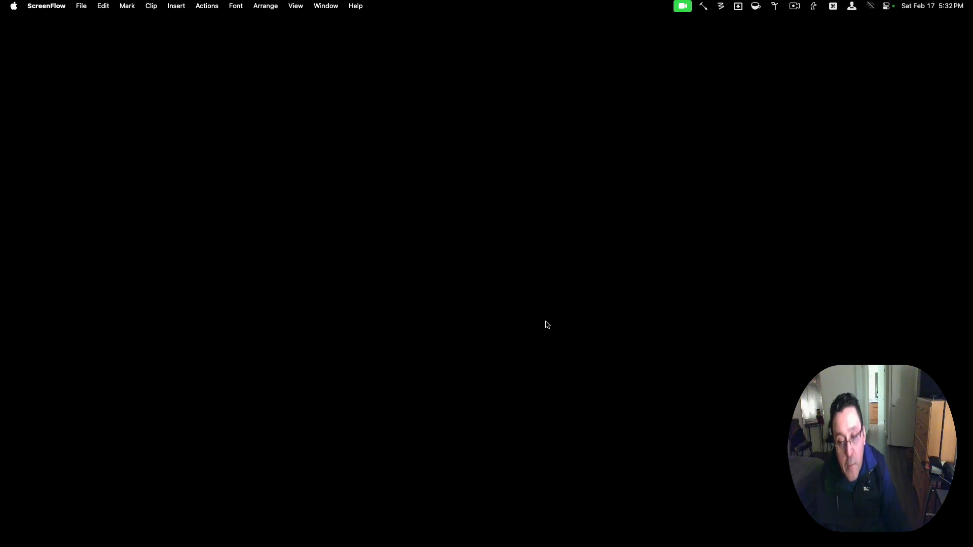
{"action": "mouse_move", "coordinate": [548, 330]}
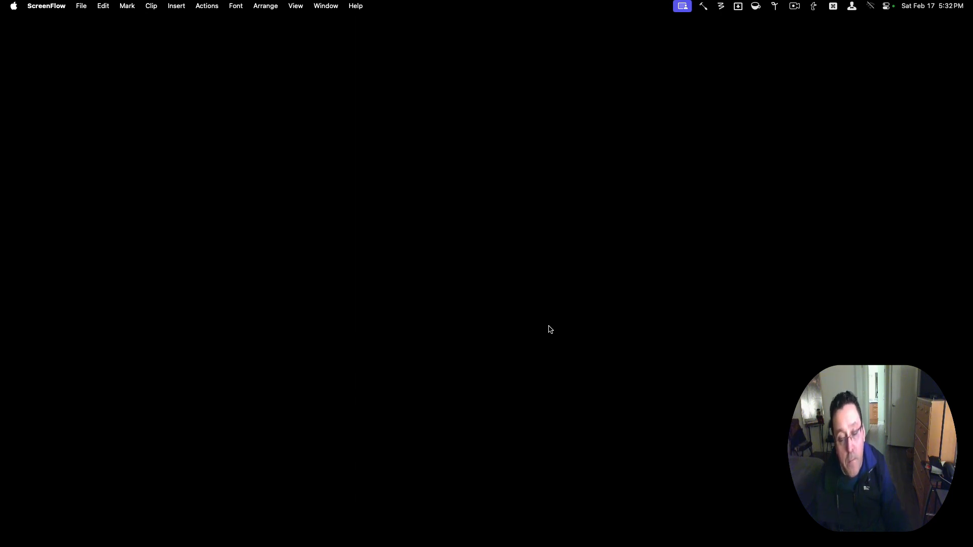
- Read the Large Type weather readout for Jeddah and Mansoura, then dismiss it
{"action": "left_click", "coordinate": [682, 6]}
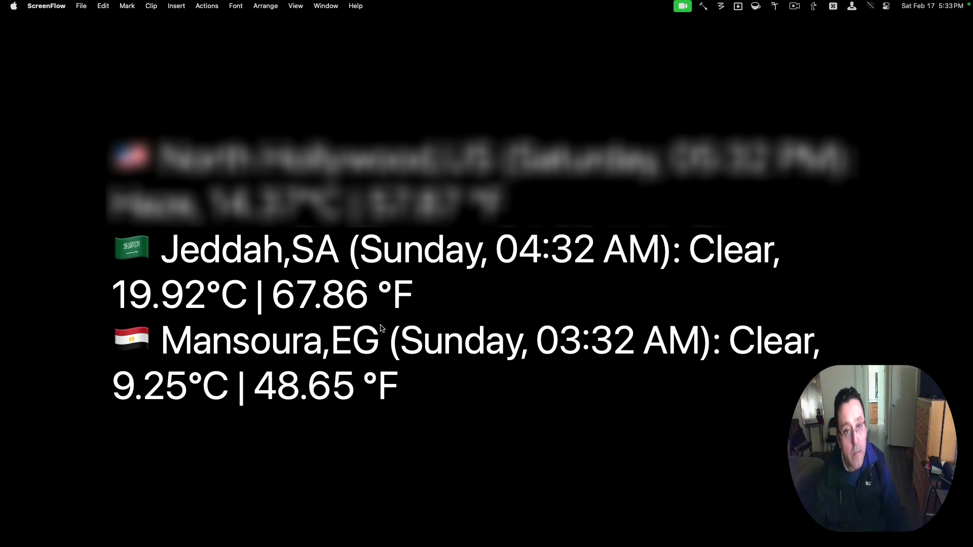
{"action": "mouse_move", "coordinate": [189, 257]}
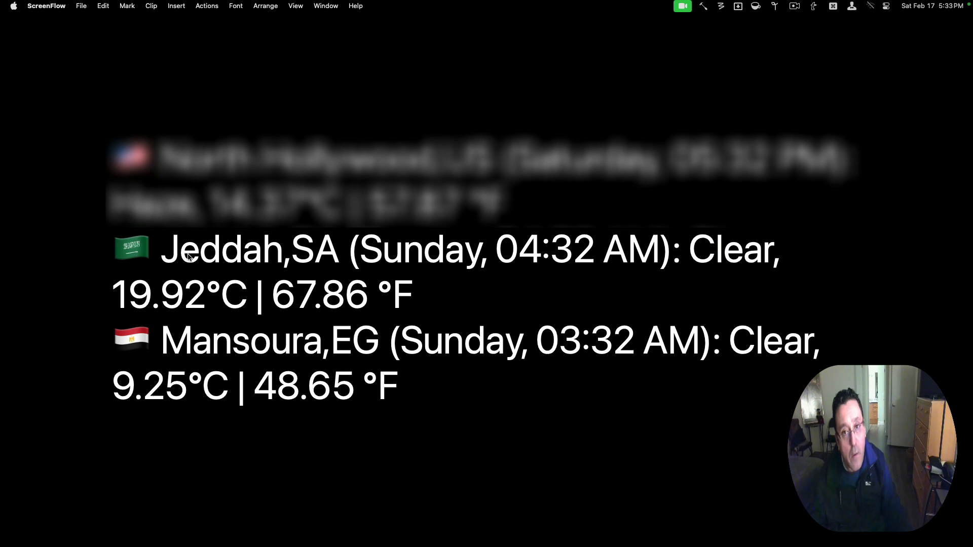
{"action": "mouse_move", "coordinate": [202, 264]}
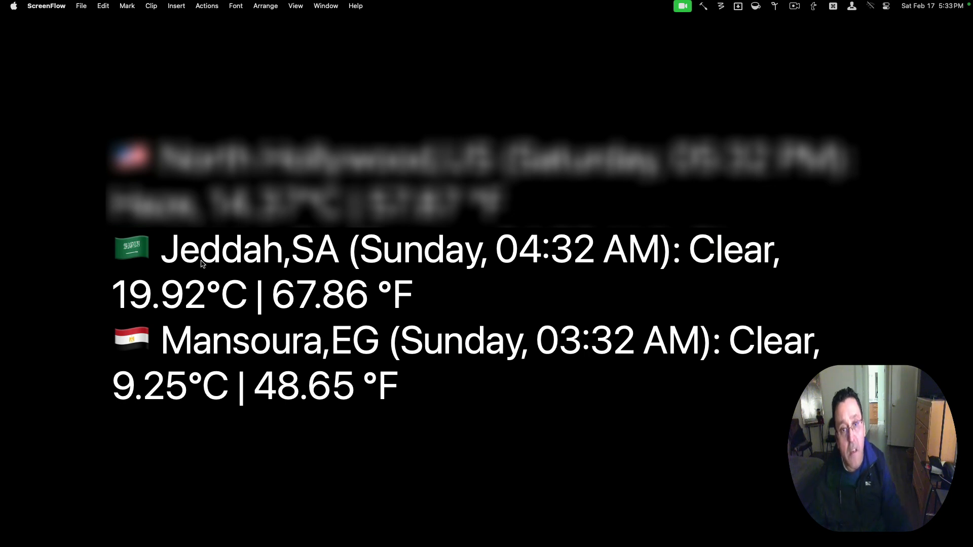
{"action": "mouse_move", "coordinate": [240, 268]}
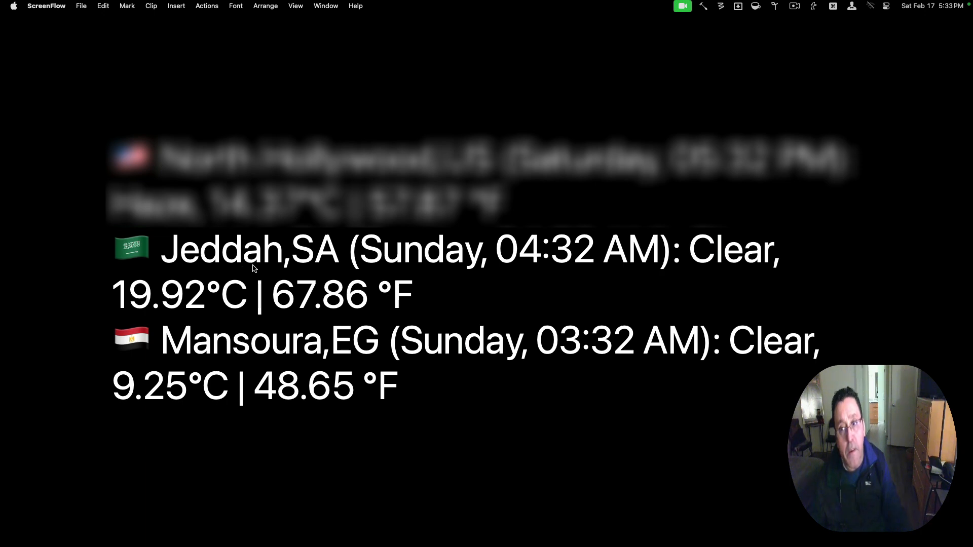
{"action": "mouse_move", "coordinate": [380, 269]}
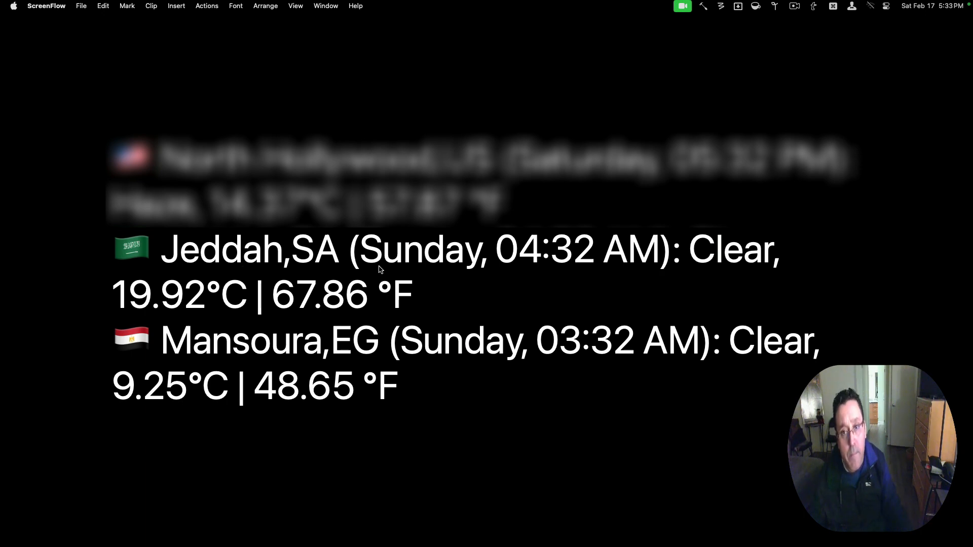
{"action": "mouse_move", "coordinate": [387, 269]}
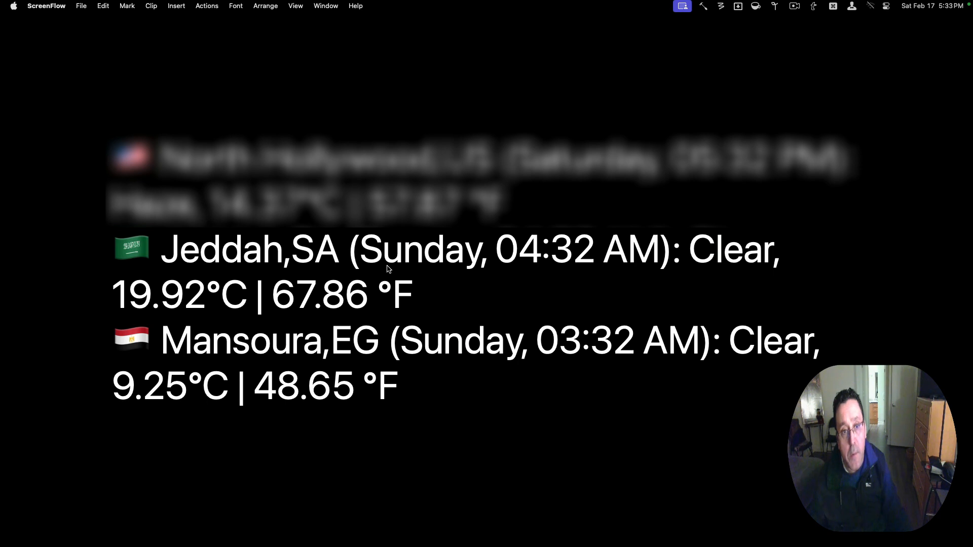
{"action": "mouse_move", "coordinate": [254, 296]}
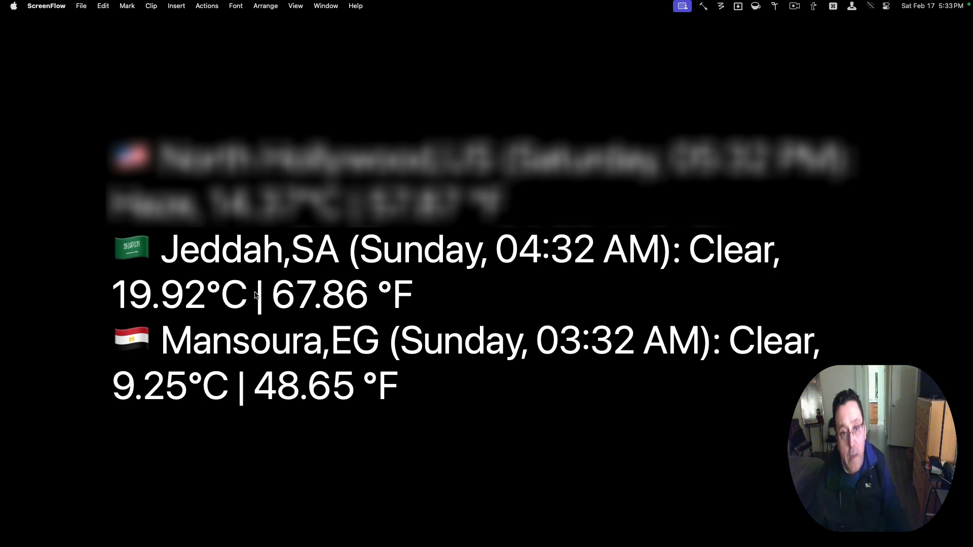
{"action": "left_click", "coordinate": [682, 6]}
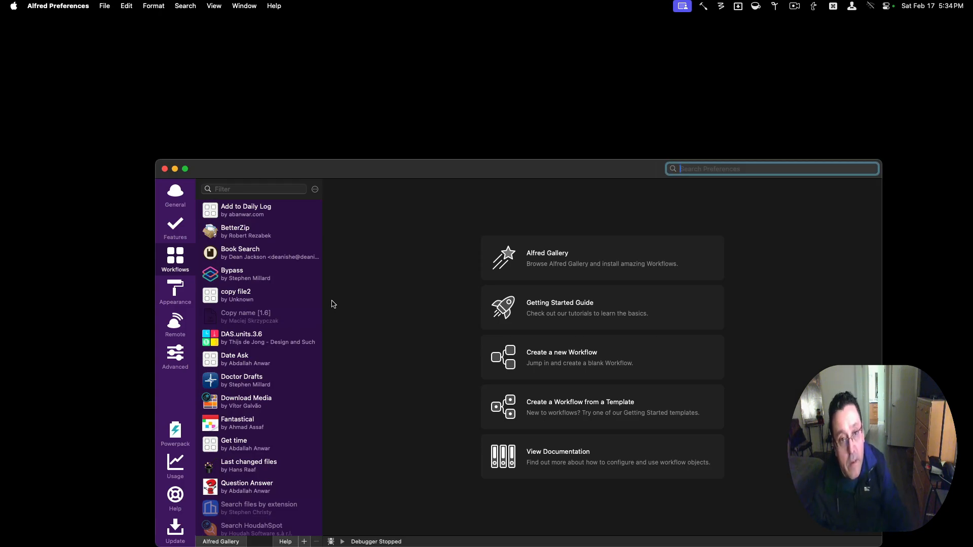
{"action": "mouse_move", "coordinate": [302, 257]}
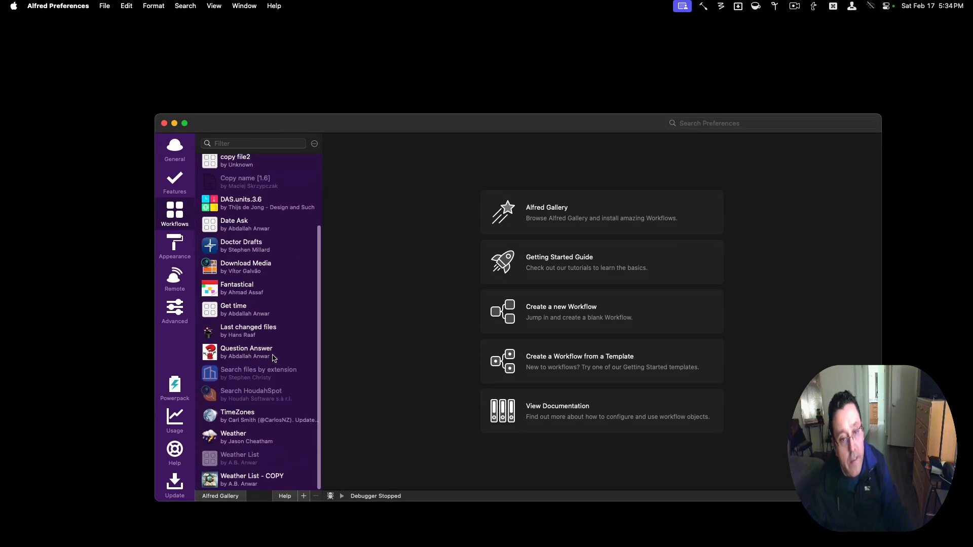
{"action": "mouse_move", "coordinate": [243, 475]}
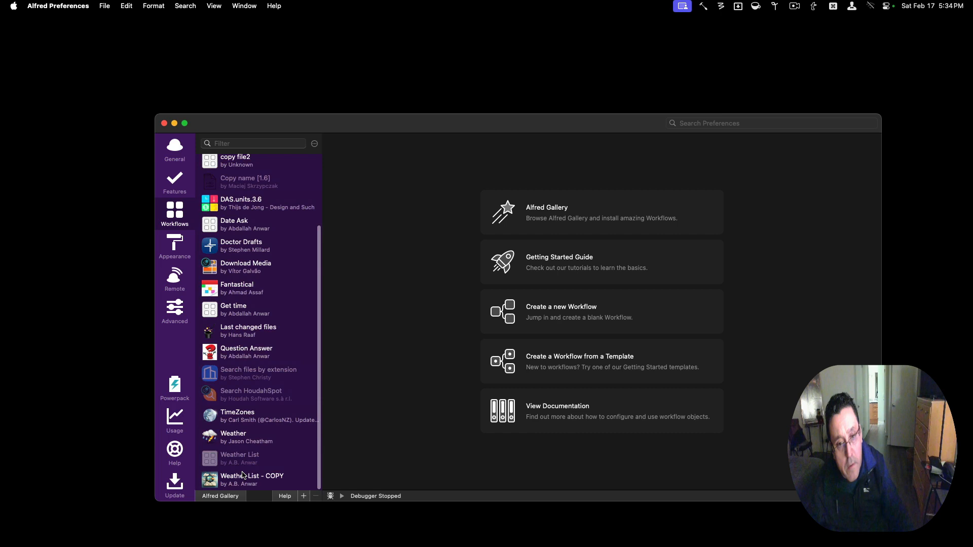
- Open the Weather List - COPY workflow and select its hotkey trigger and bash script nodes
{"action": "left_click", "coordinate": [252, 479]}
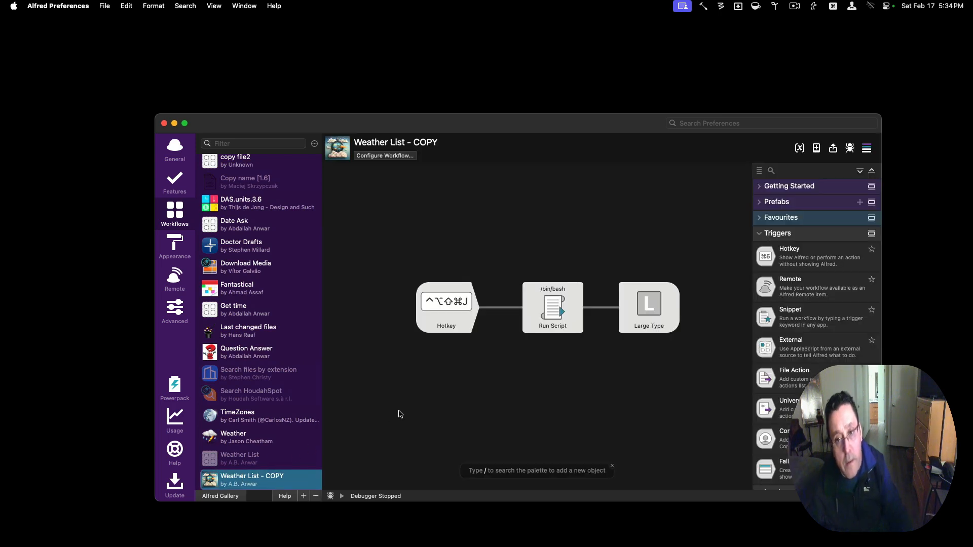
{"action": "left_click", "coordinate": [446, 307]}
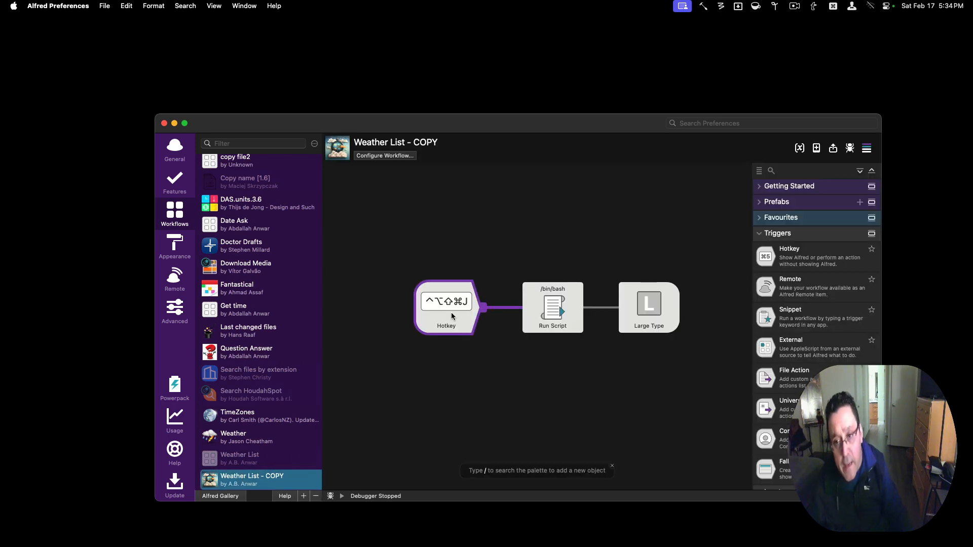
{"action": "left_click", "coordinate": [552, 308]}
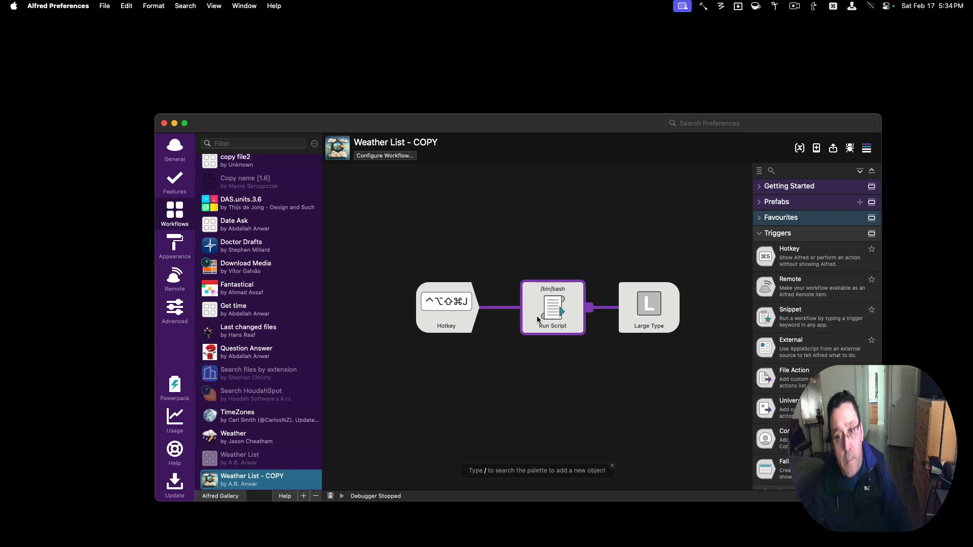
{"action": "mouse_move", "coordinate": [551, 320]}
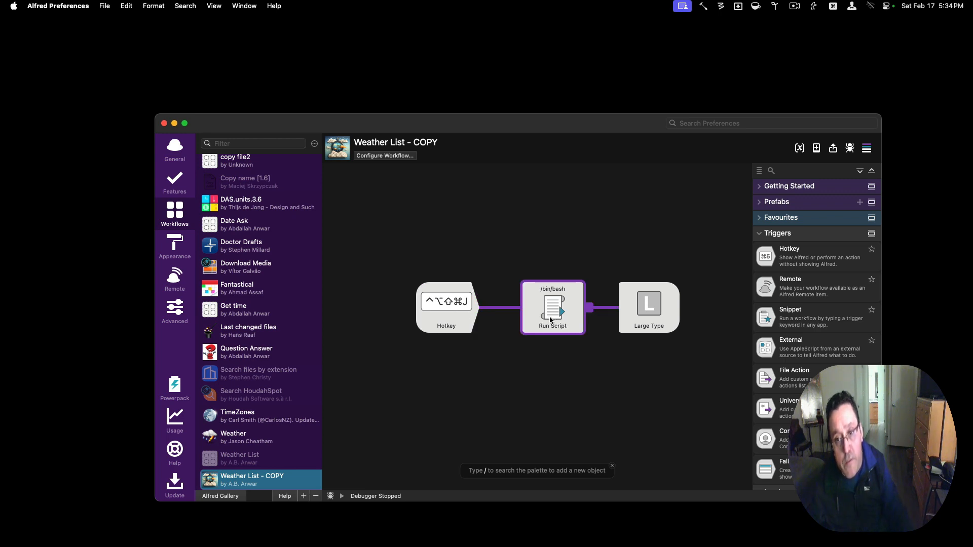
- Open the Run Script node's settings showing the weatherlist24.py command with the query
{"action": "double_click", "coordinate": [552, 308]}
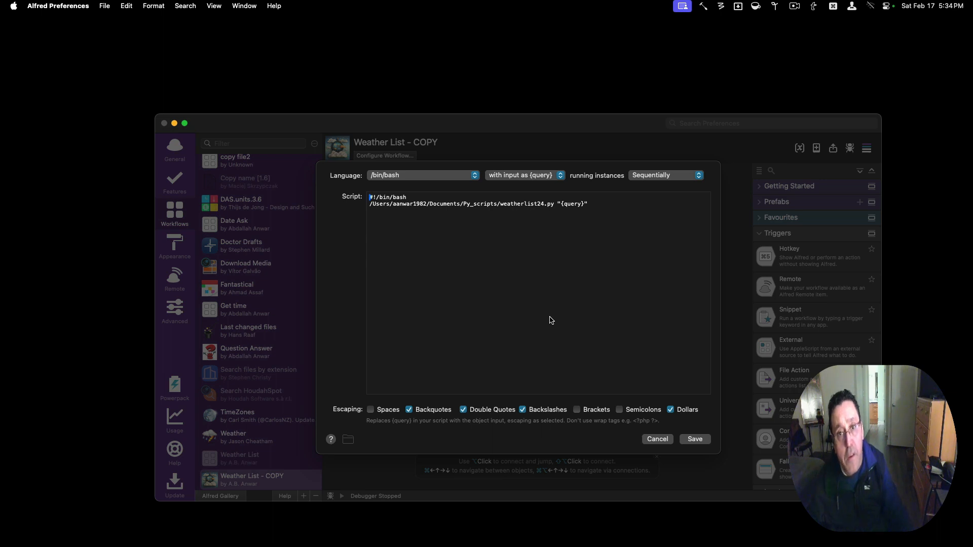
{"action": "mouse_move", "coordinate": [542, 312]}
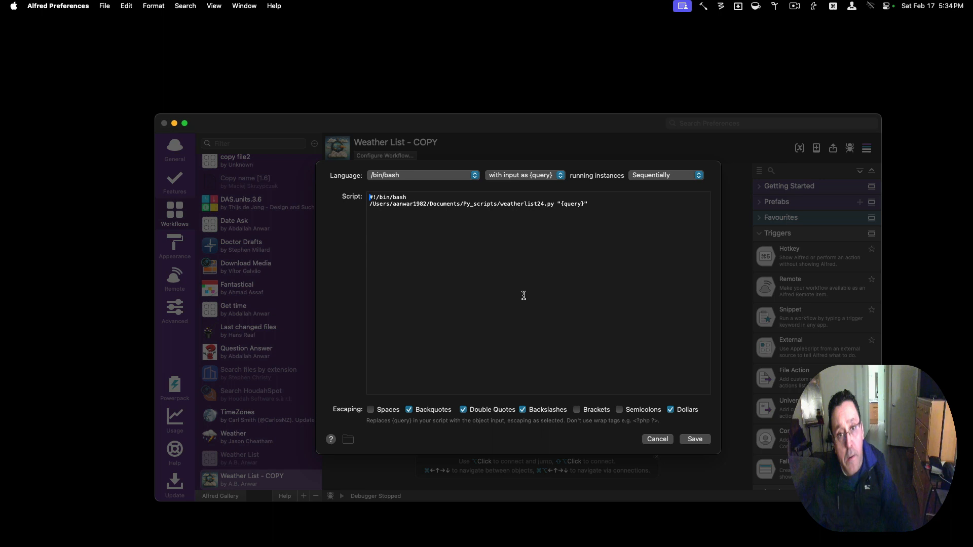
{"action": "mouse_move", "coordinate": [393, 188]}
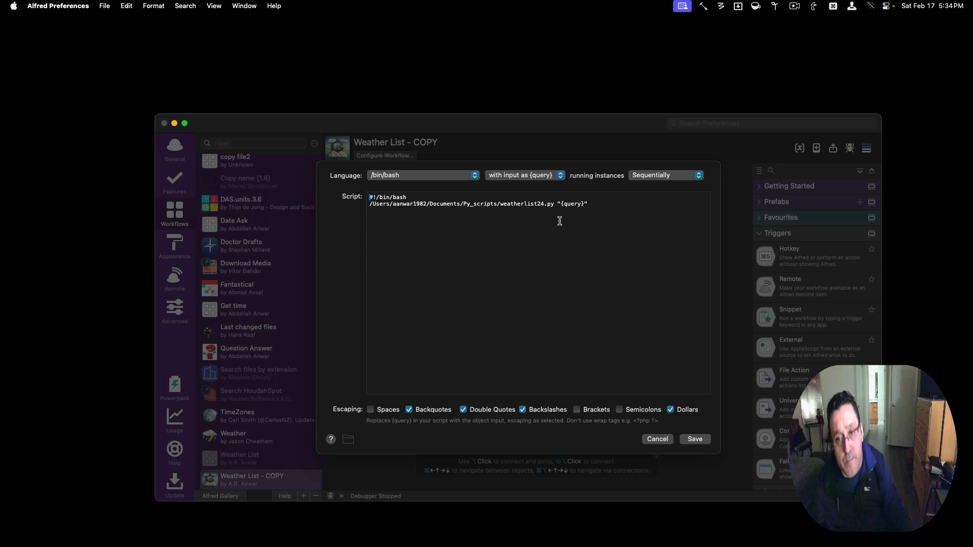
{"action": "mouse_move", "coordinate": [518, 262]}
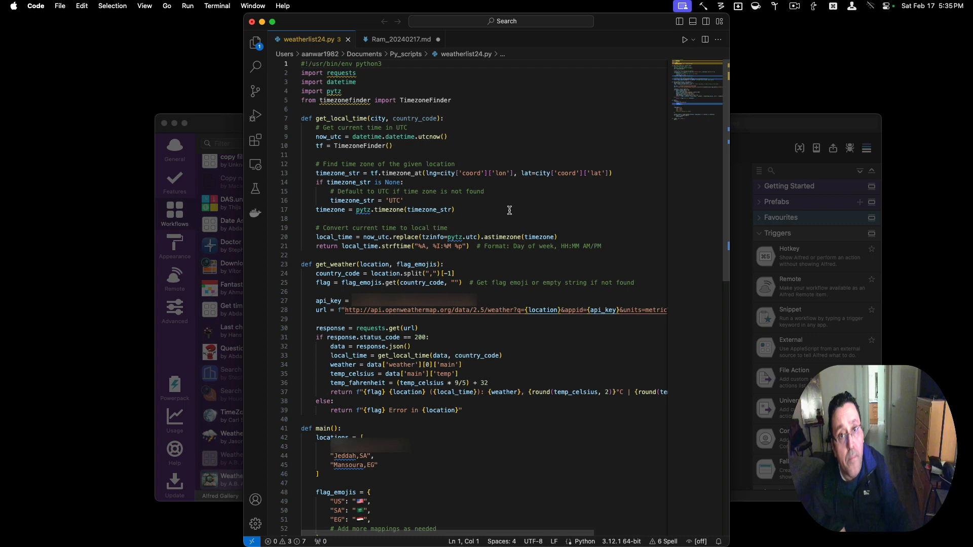
- Scroll through weatherlist24.py in VS Code, then close the editor and answer the save prompt
{"action": "scroll", "scroll_direction": "down", "scroll_amount": 3}
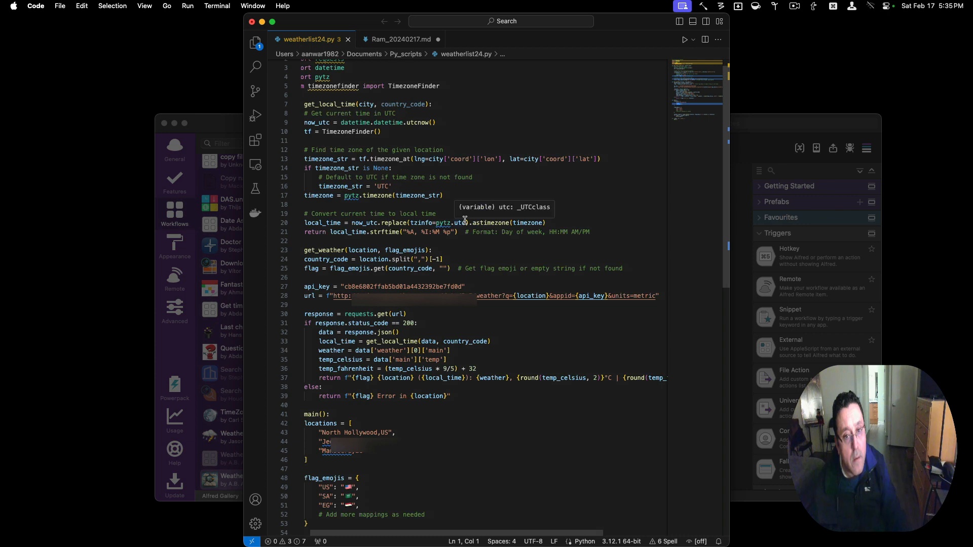
{"action": "scroll", "scroll_direction": "up", "scroll_amount": 3}
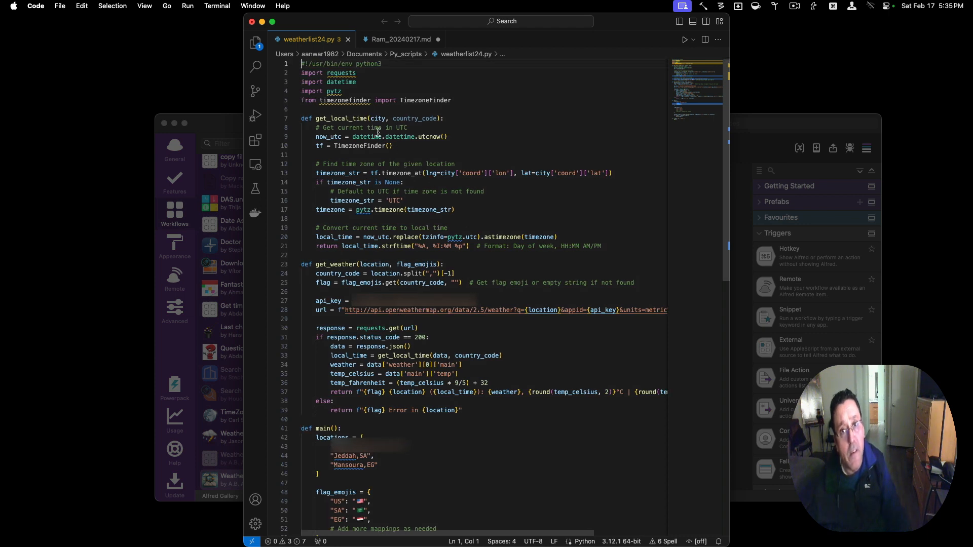
{"action": "mouse_move", "coordinate": [345, 100]}
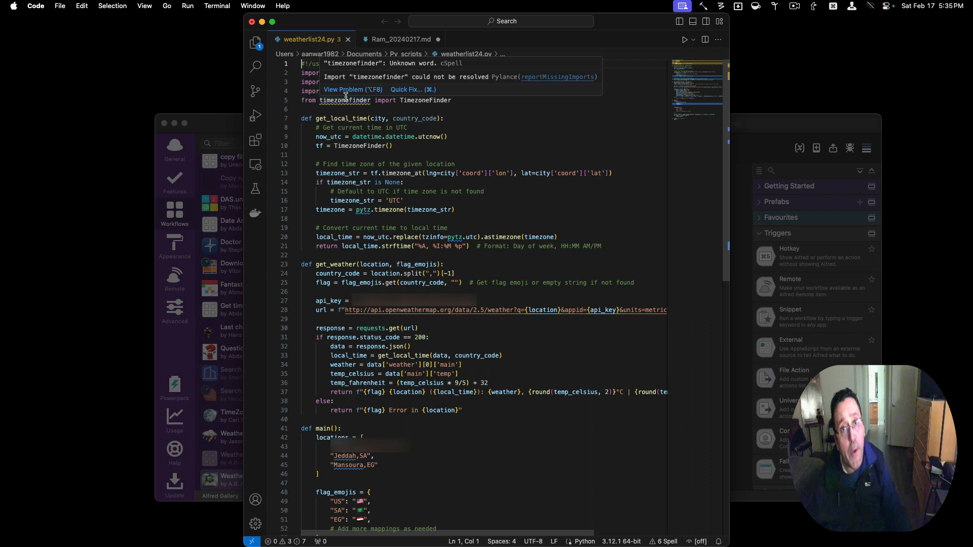
{"action": "mouse_move", "coordinate": [447, 174]}
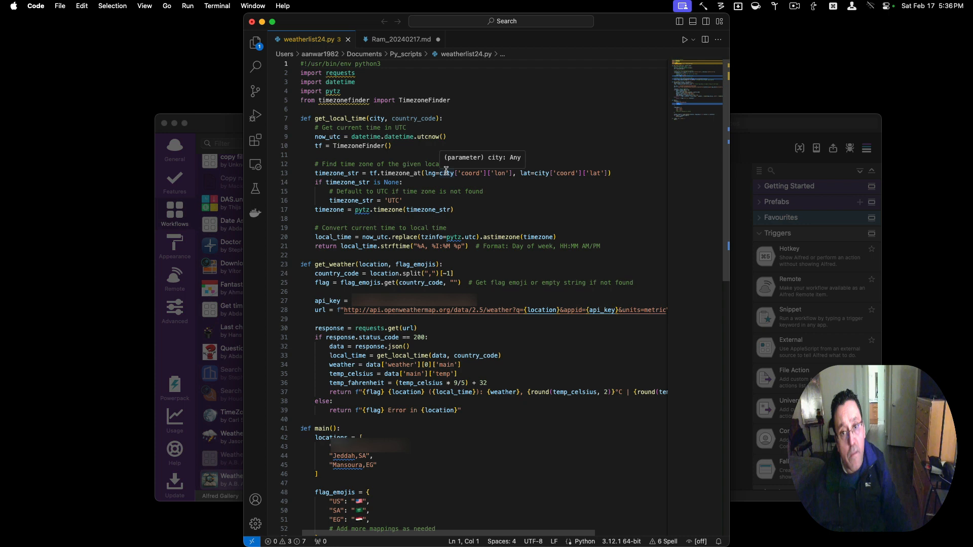
{"action": "mouse_move", "coordinate": [437, 255]}
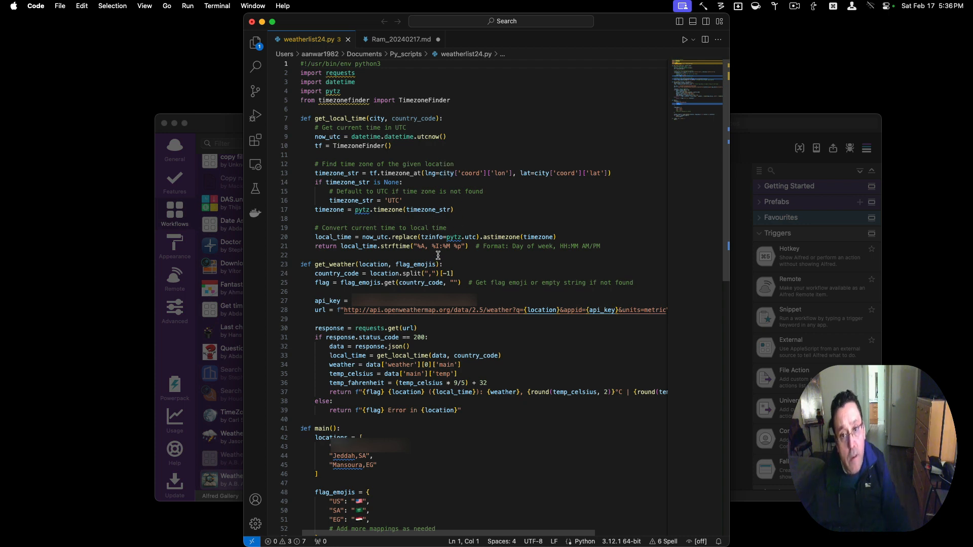
{"action": "mouse_move", "coordinate": [435, 283]}
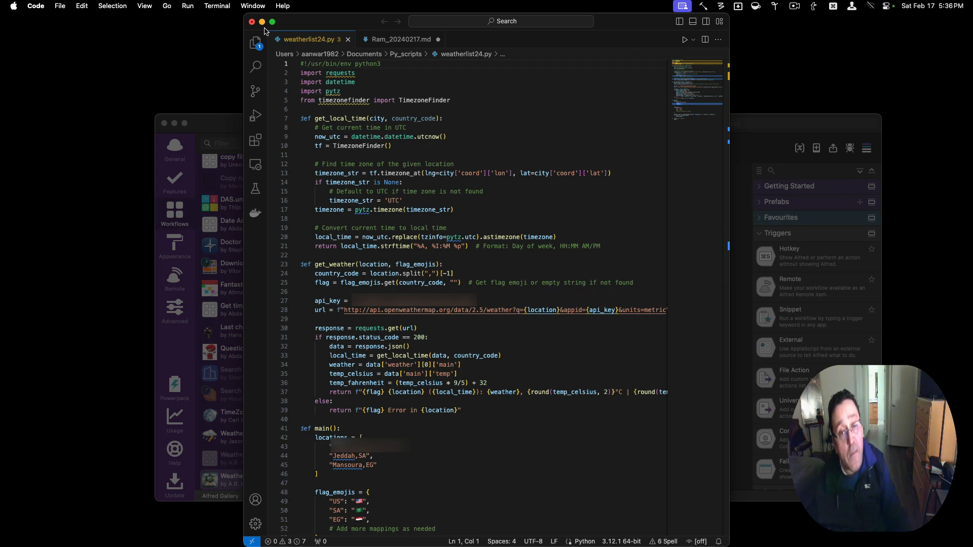
{"action": "mouse_move", "coordinate": [339, 83]}
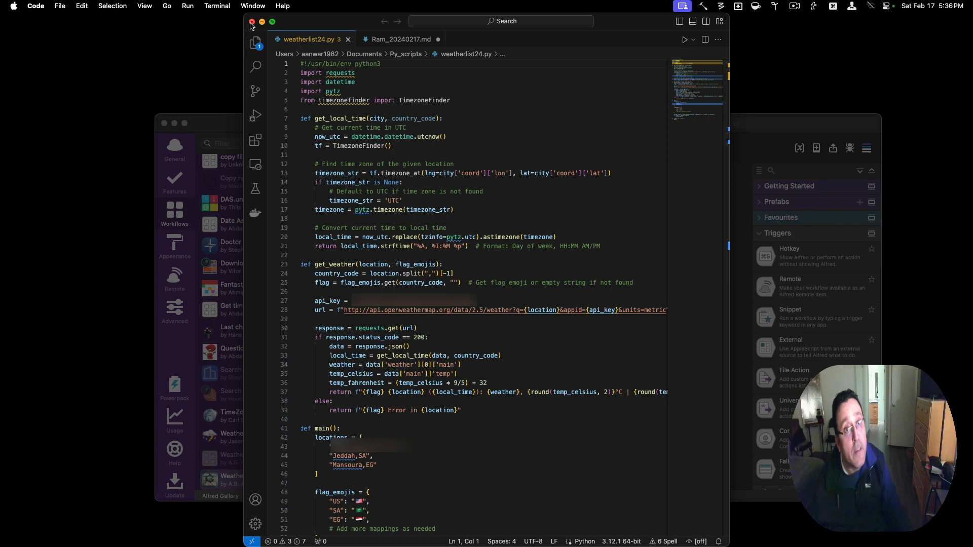
{"action": "left_click", "coordinate": [252, 22]}
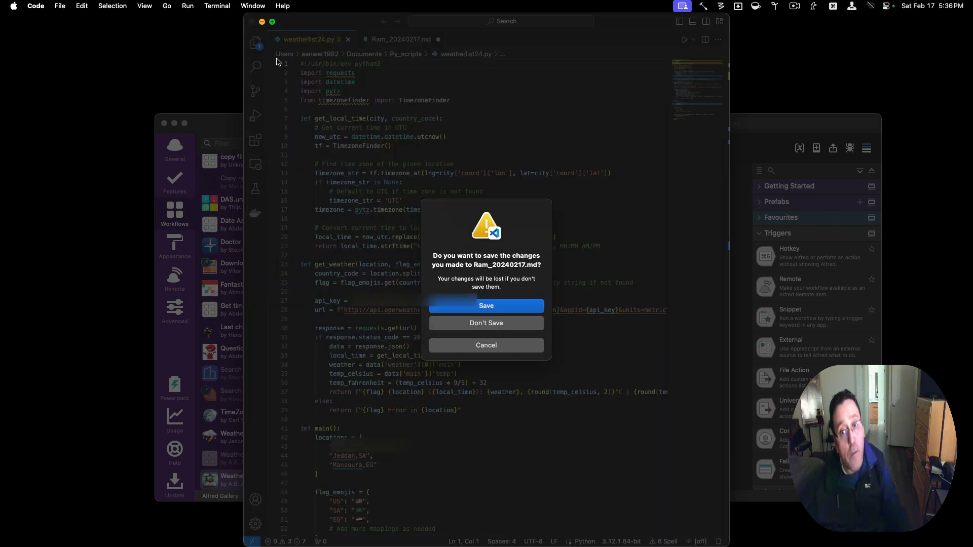
{"action": "left_click", "coordinate": [486, 323]}
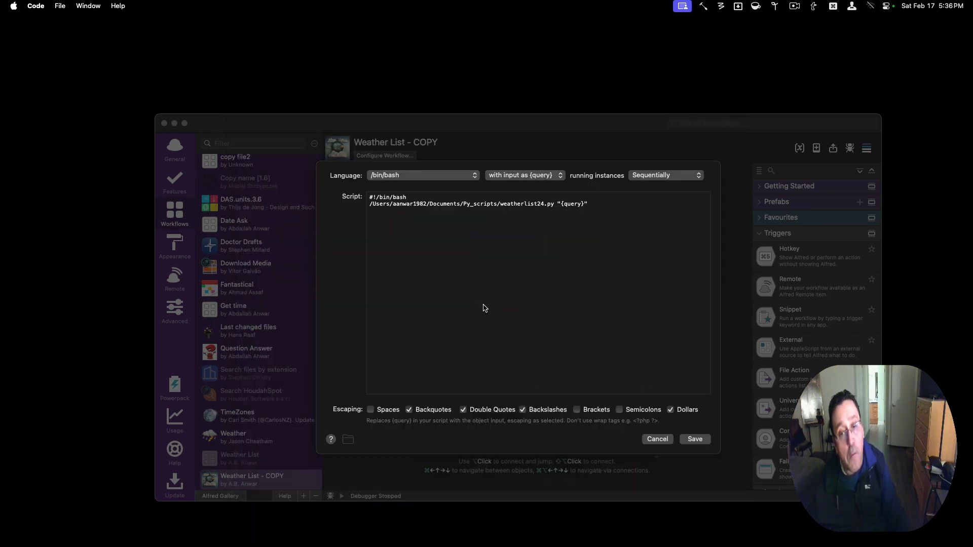